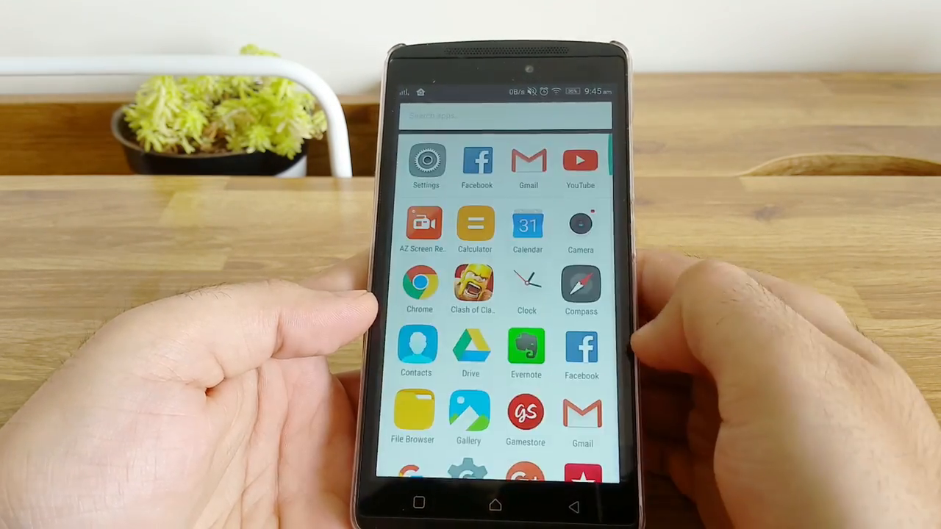
# Browse recommended home screen themes and lock screen styles in the Theme center
pyautogui.click(494, 503)
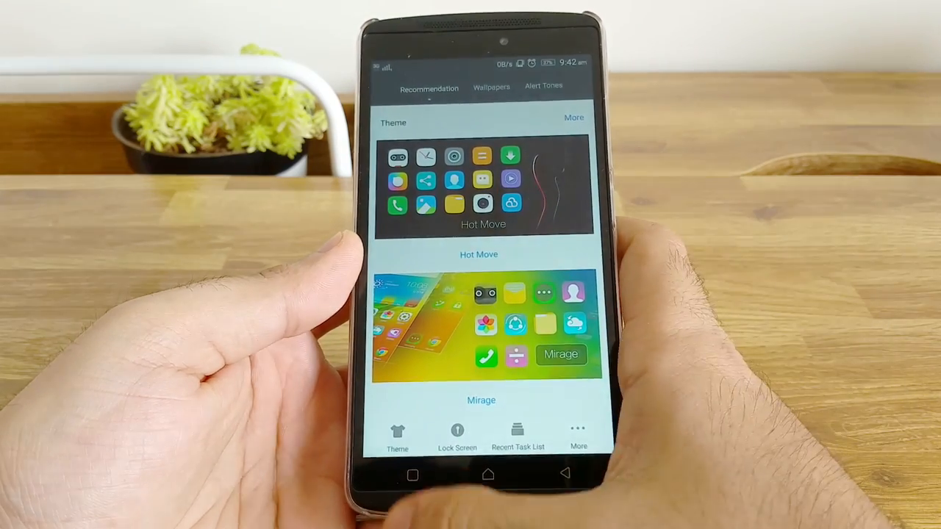
pyautogui.scroll(3)
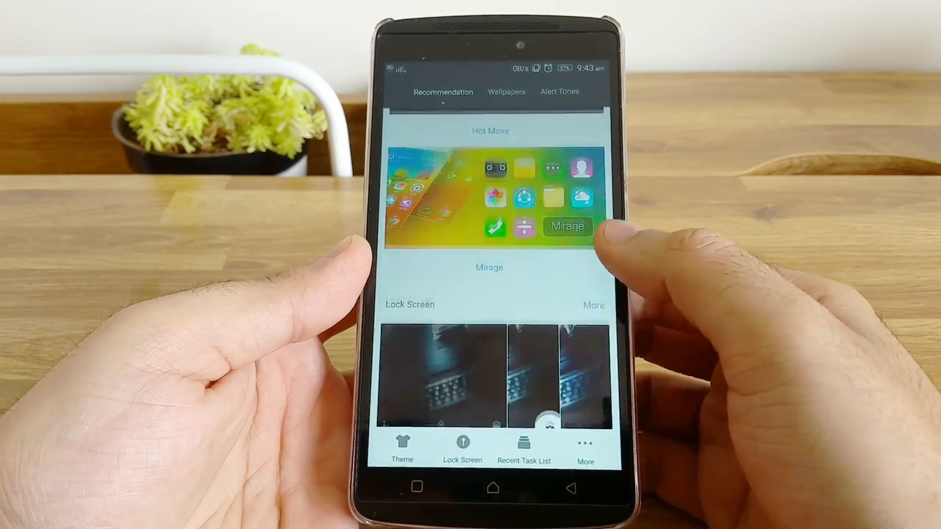
pyautogui.scroll(3)
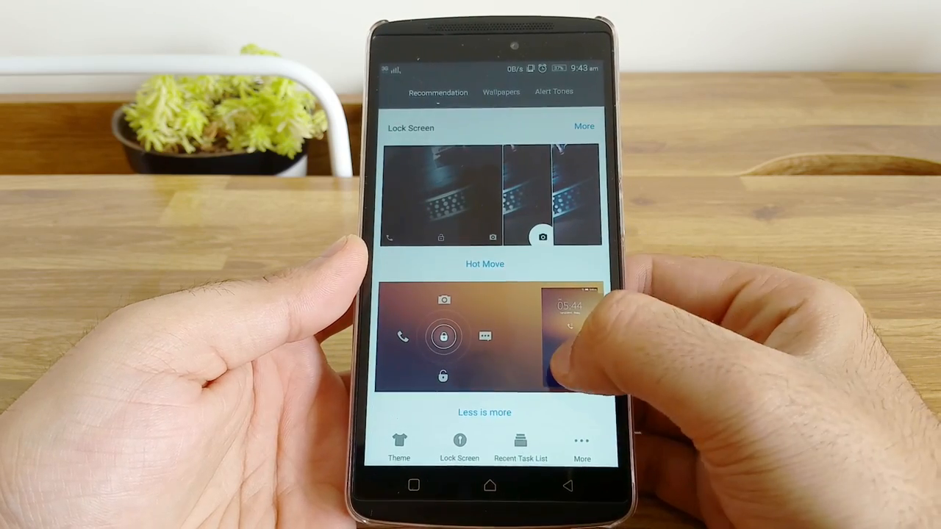
pyautogui.scroll(-3)
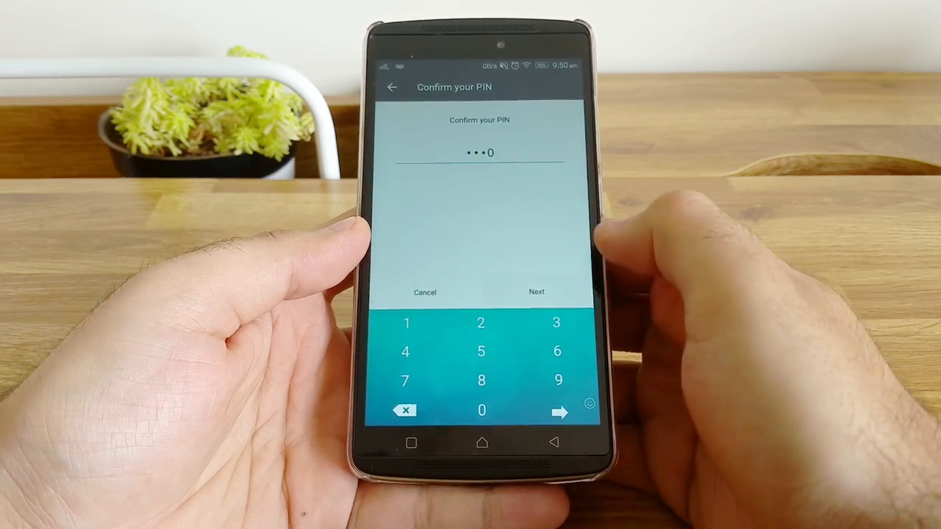
# Confirm the re-entered screen-lock PIN and return to the app drawer
pyautogui.click(535, 291)
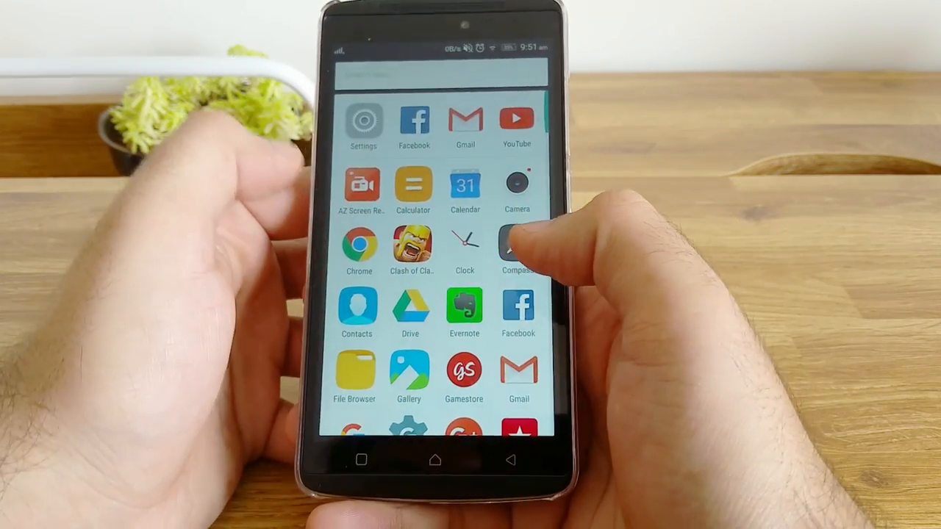
# Enable Knock to light under Feature so a double tap wakes the screen
pyautogui.click(363, 119)
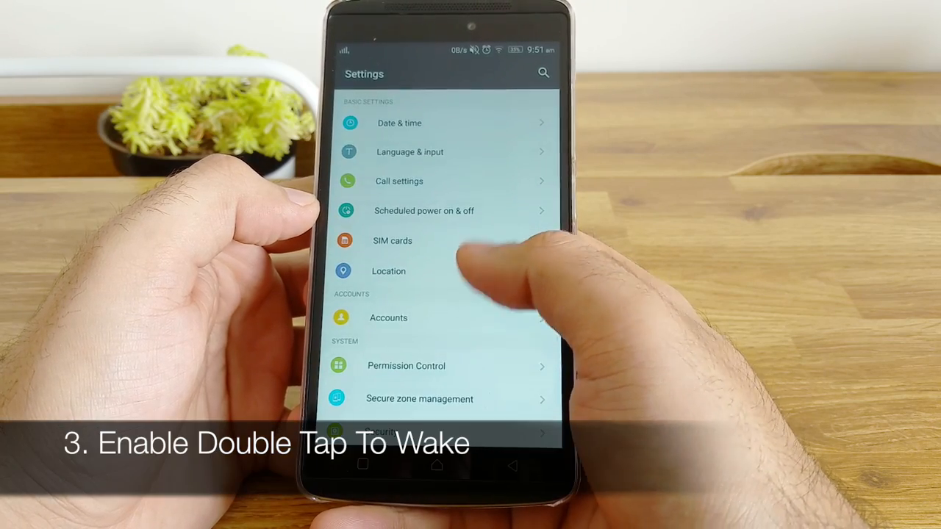
pyautogui.scroll(3)
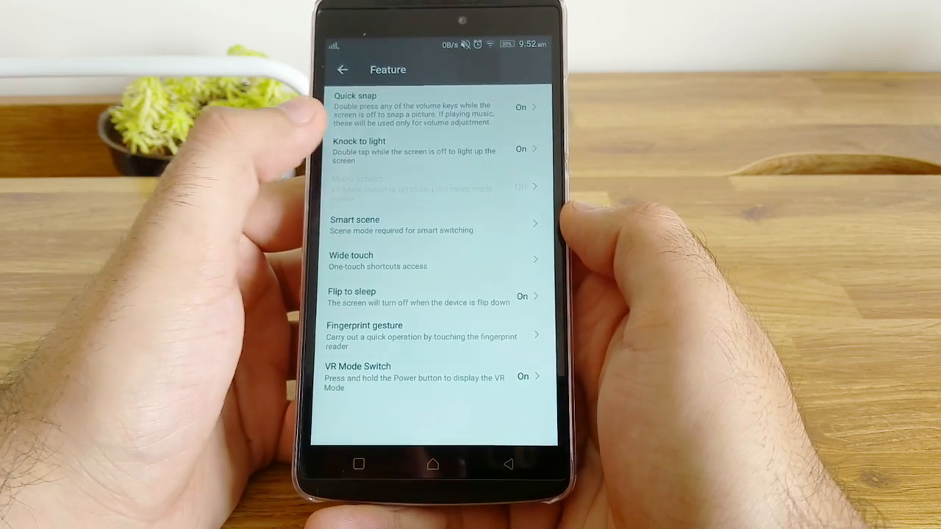
pyautogui.click(412, 149)
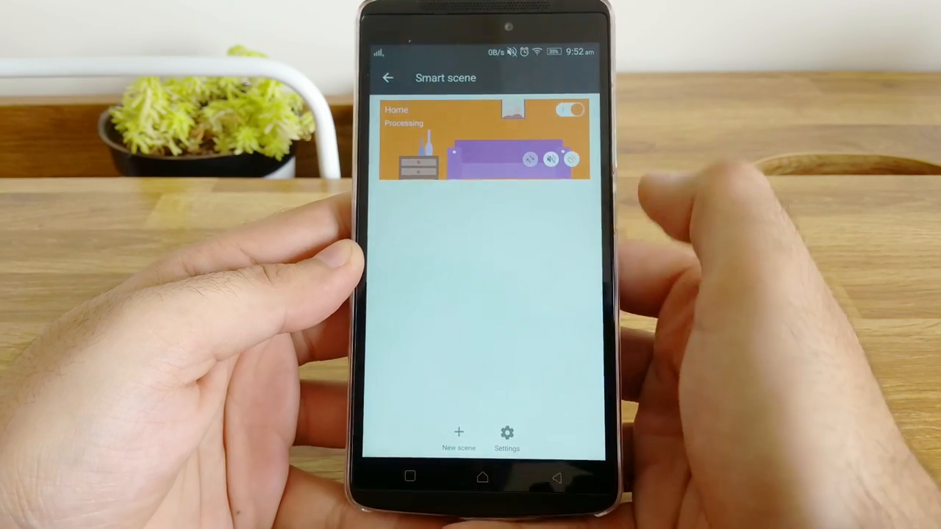
# Add GPS and Open app Chrome tasks to the Home smart scene and save it
pyautogui.click(485, 139)
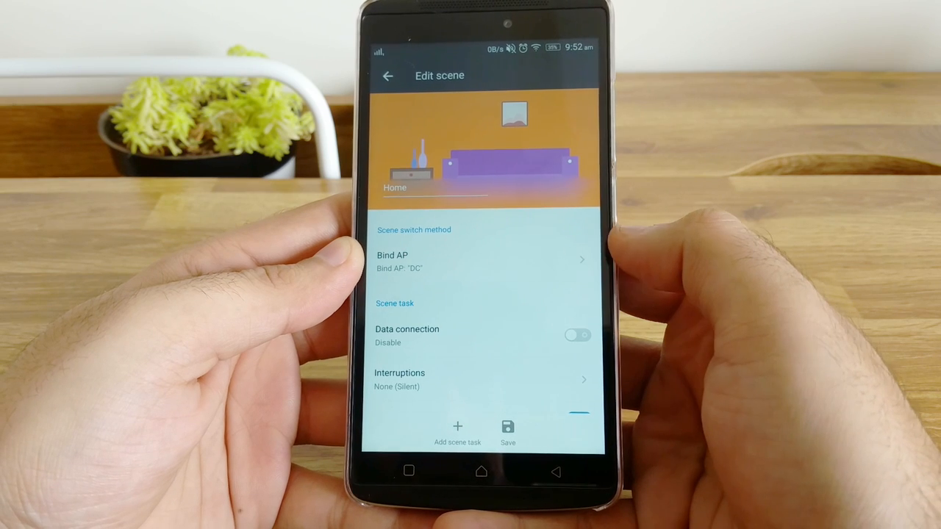
pyautogui.click(477, 261)
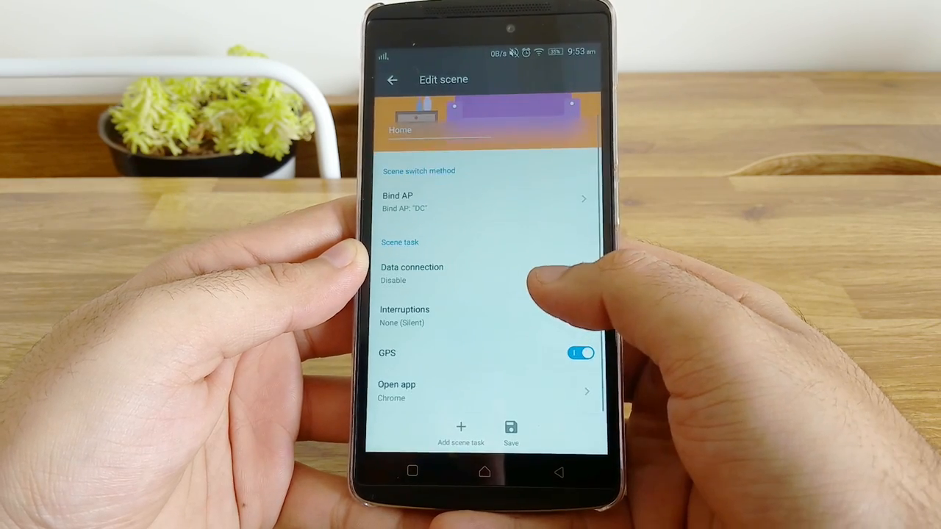
pyautogui.click(578, 272)
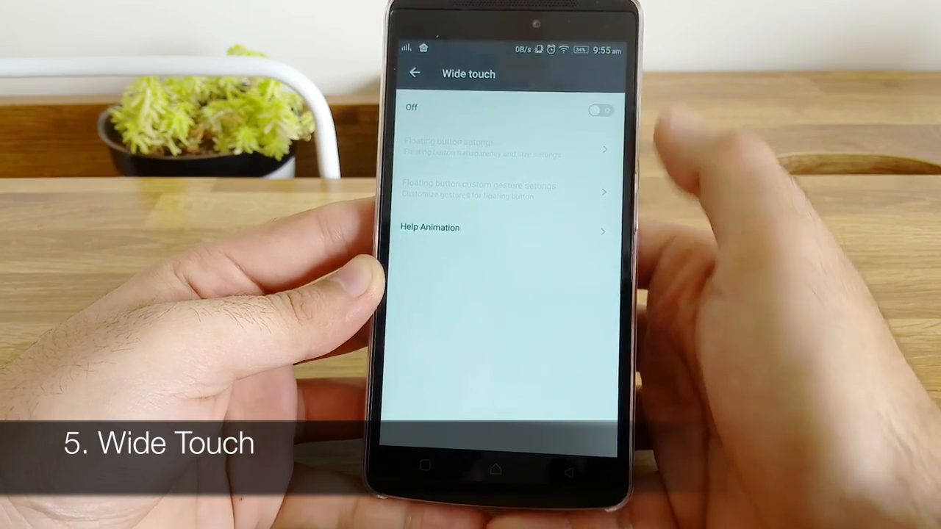
# Enable Wide touch and choose a floating button custom gesture action
pyautogui.click(600, 110)
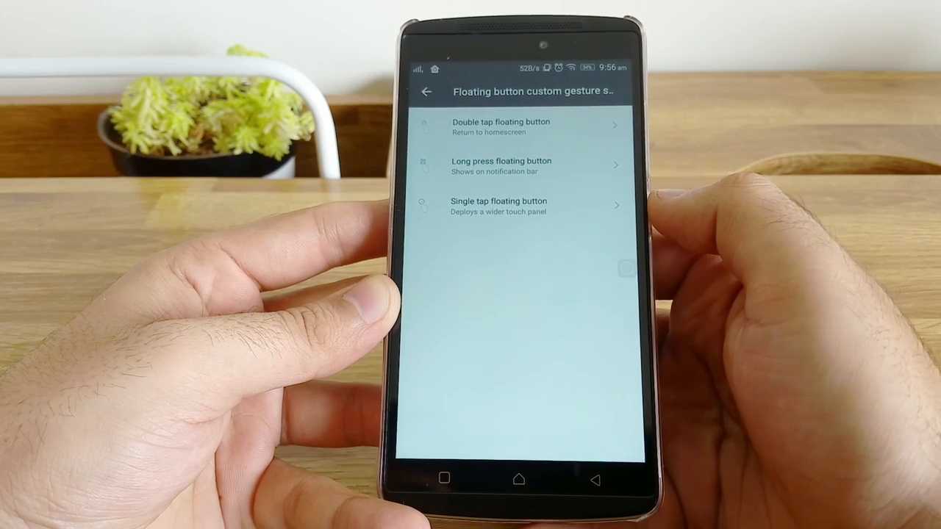
pyautogui.click(499, 127)
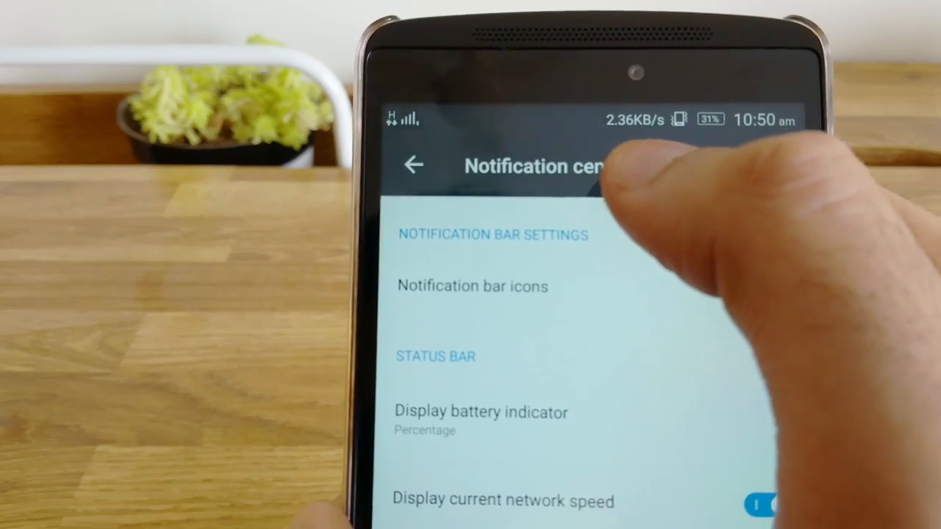
# Review the Notification center status bar options with network speed display on
pyautogui.scroll(-3)
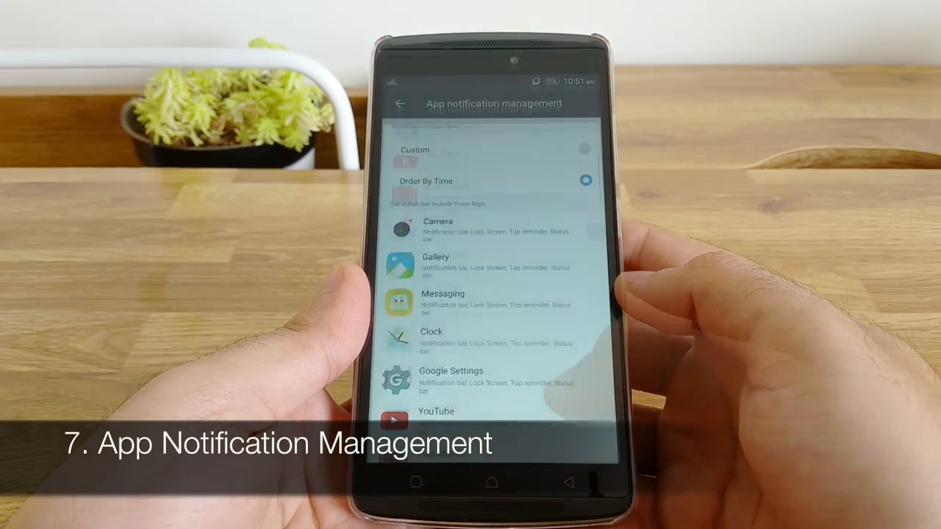
# Change Messaging's lock screen notification setting and return to the app list
pyautogui.scroll(3)
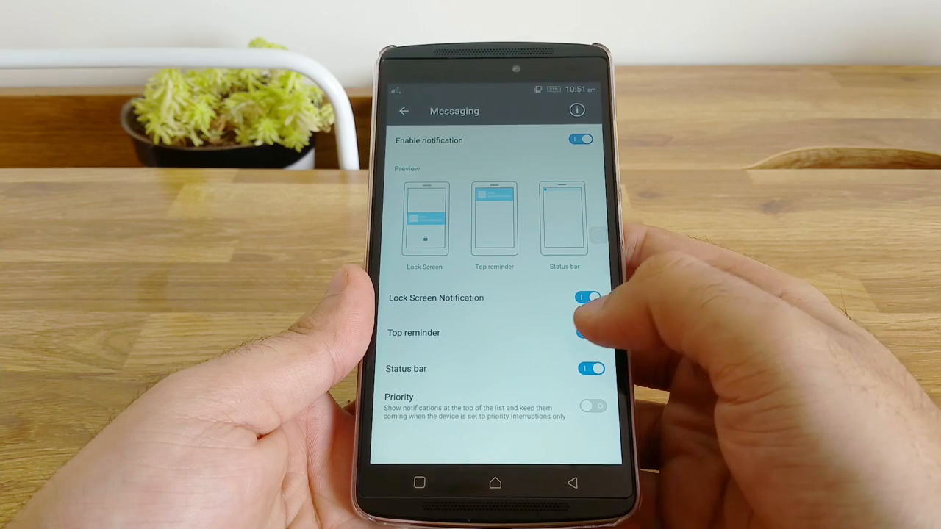
pyautogui.click(591, 332)
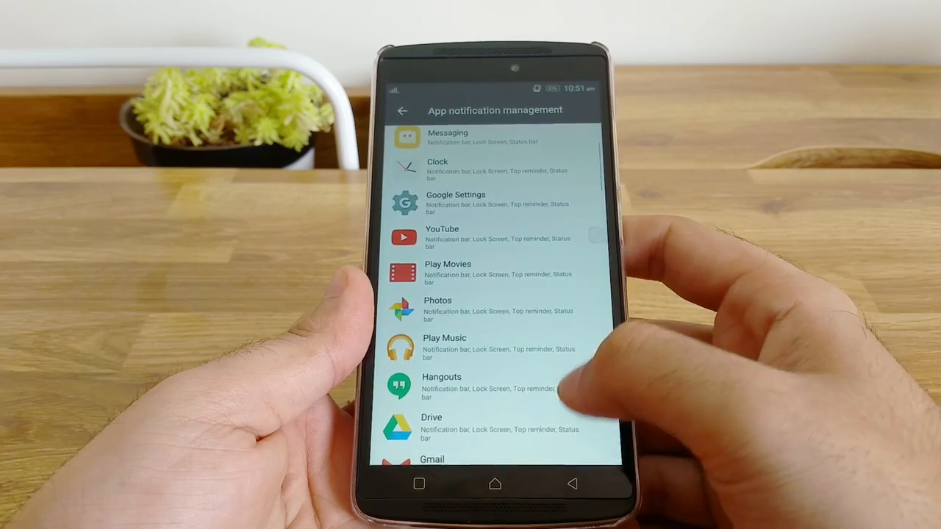
pyautogui.scroll(-3)
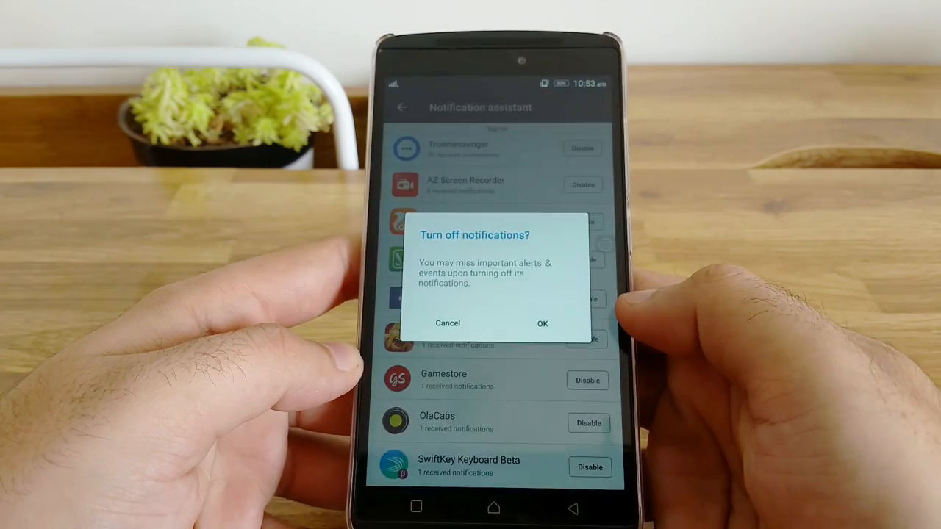
# Disable UC Browser and Gamestore notifications in Notification assistant, confirming with OK
pyautogui.click(543, 323)
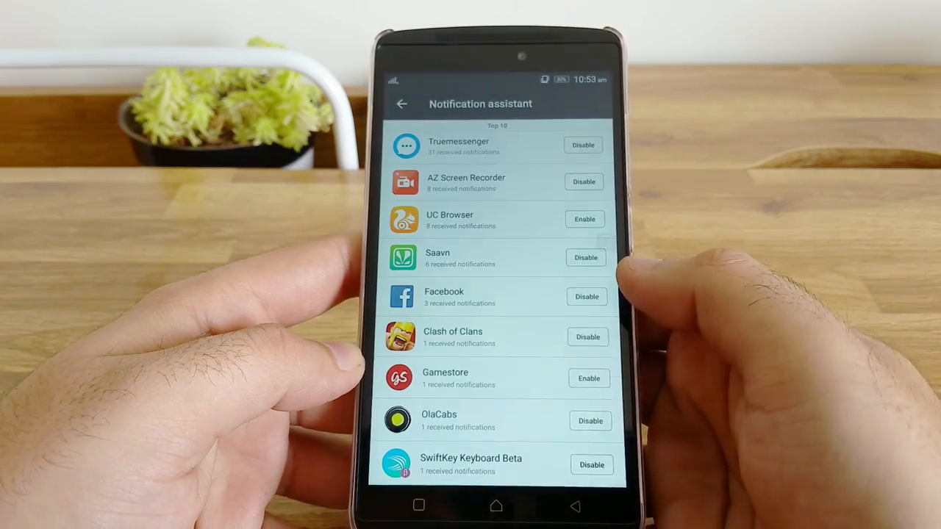
pyautogui.scroll(-3)
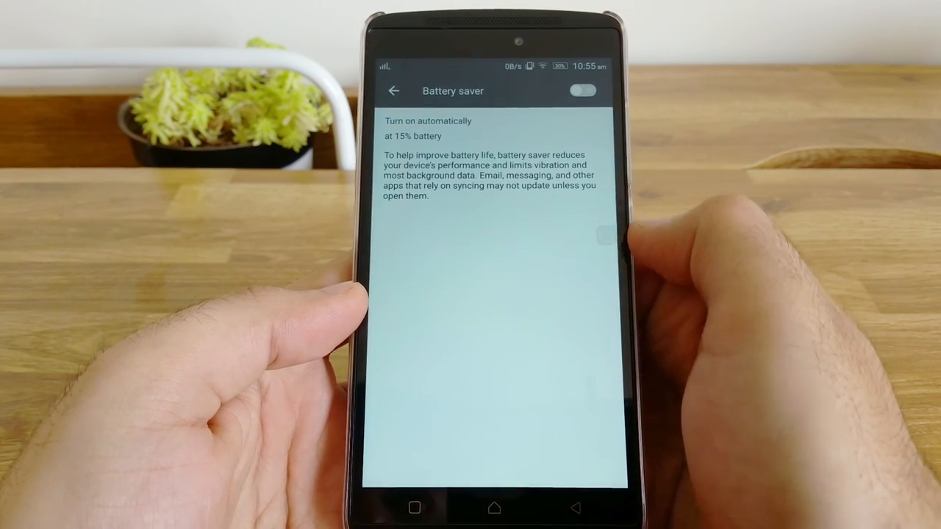
# Check Battery saver turns on automatically at 15% and return to the settings list
pyautogui.click(582, 91)
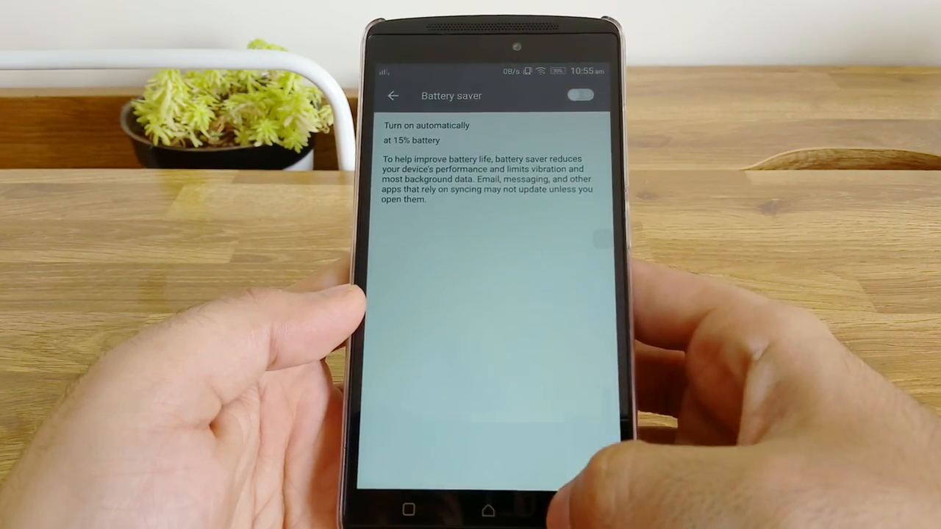
pyautogui.click(394, 95)
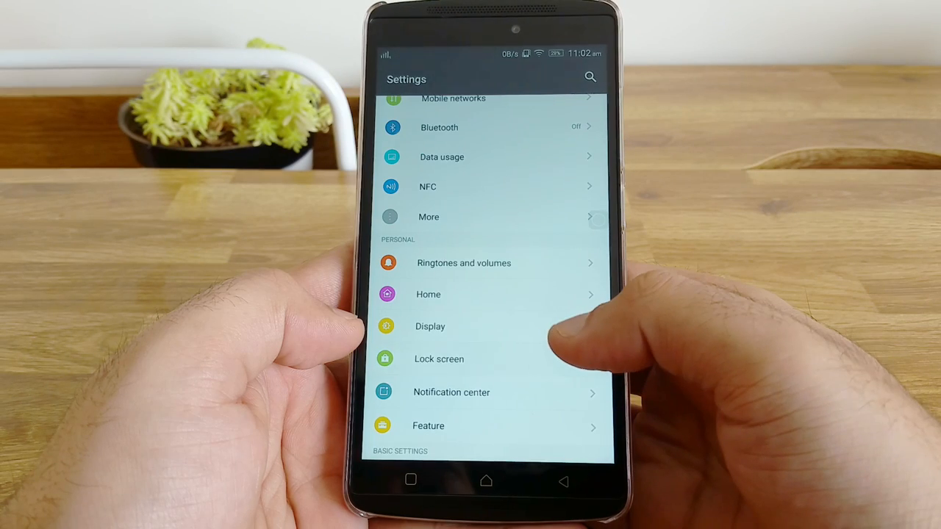
# Enable Show owner info on lock screen and enter the text 'Gizm'
pyautogui.click(438, 359)
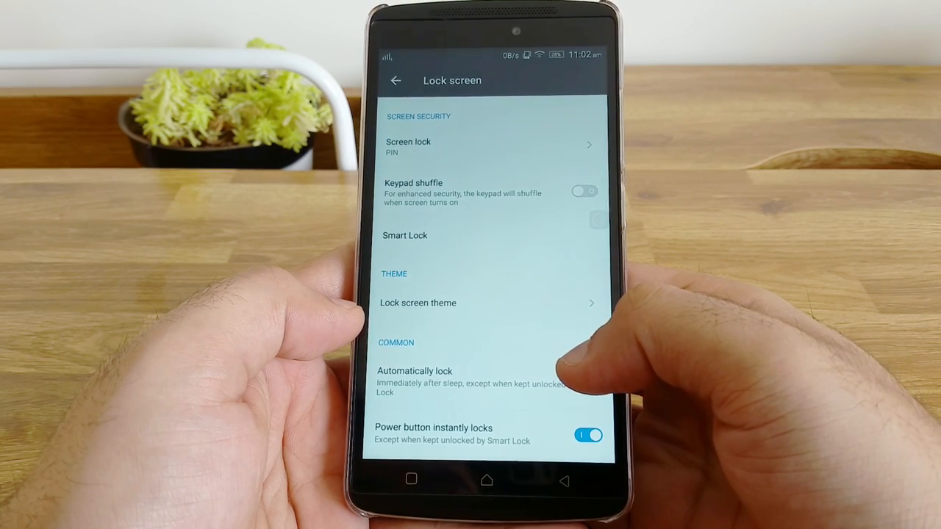
pyautogui.scroll(-3)
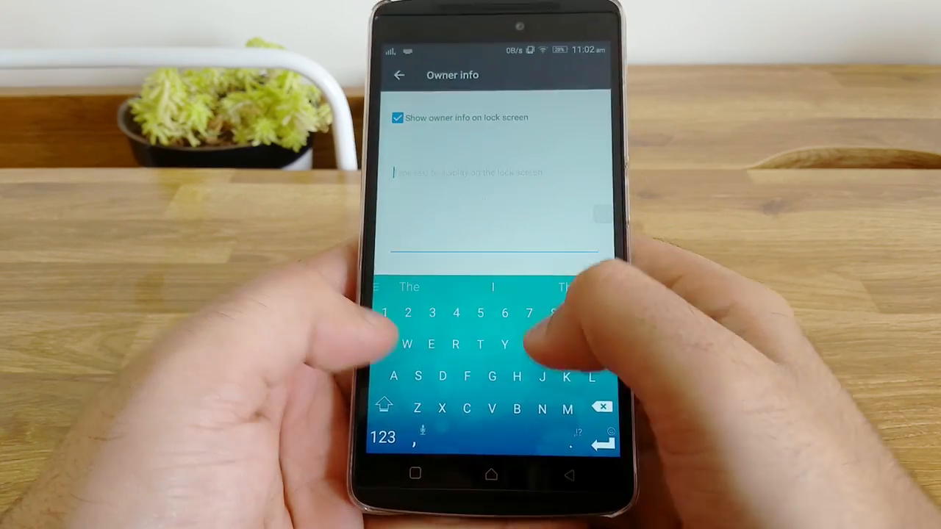
pyautogui.write('Gizm')
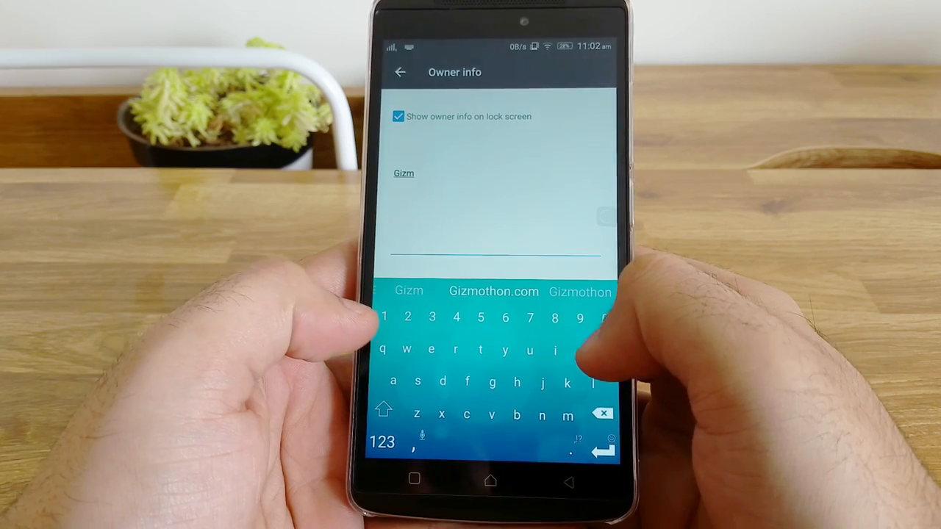